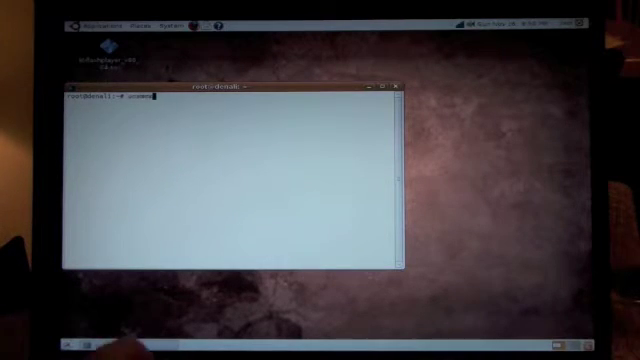
Run uname and uname -a to show the kernel name and full details
key(Return)
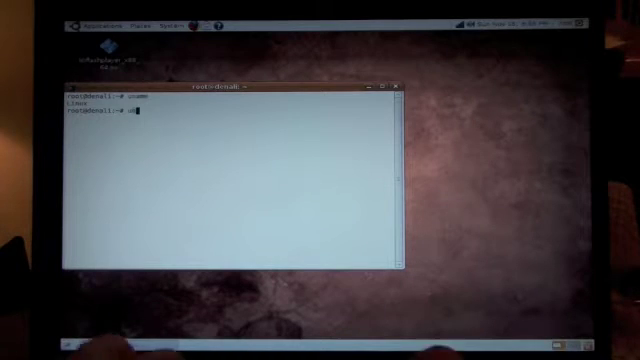
key(Return)
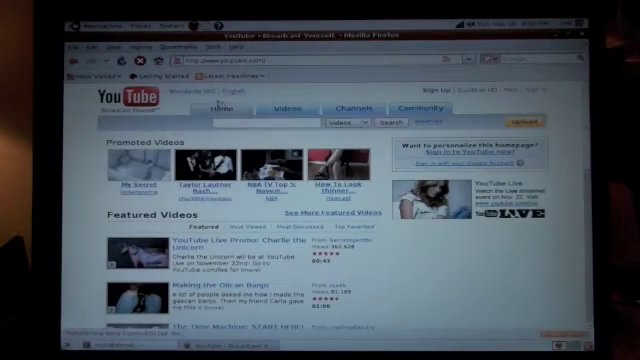
Search YouTube for 'i like turtles' and open a turtle video
text(like turtles)
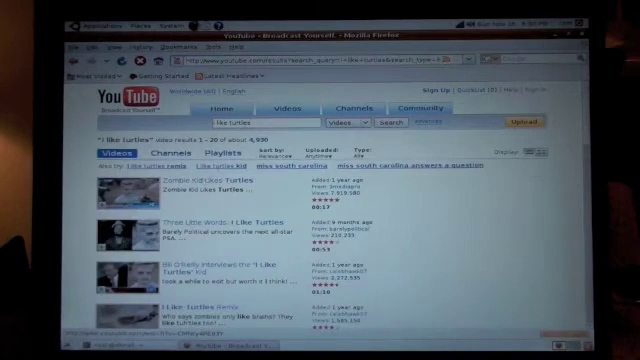
click(207, 178)
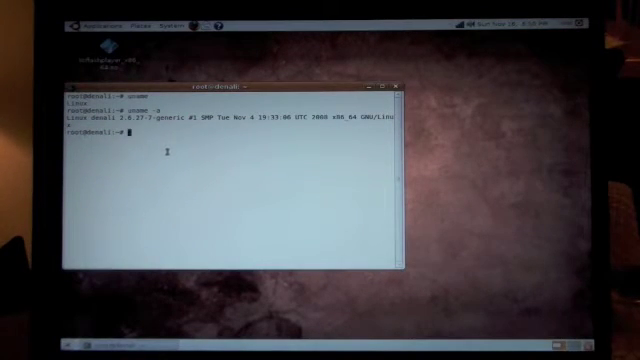
Copy Desktop/libflashplayer_x86_64.so into .mozilla/plugins/ with cp
text(cp)
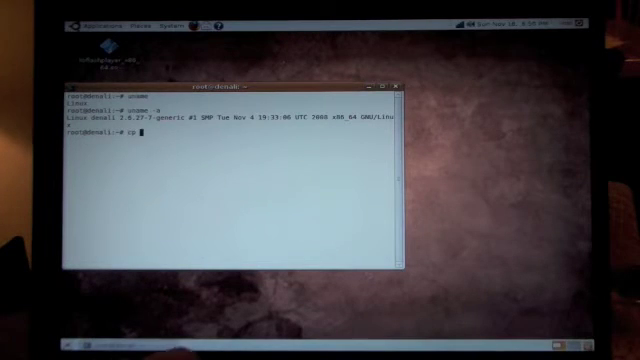
text(Desktop/li)
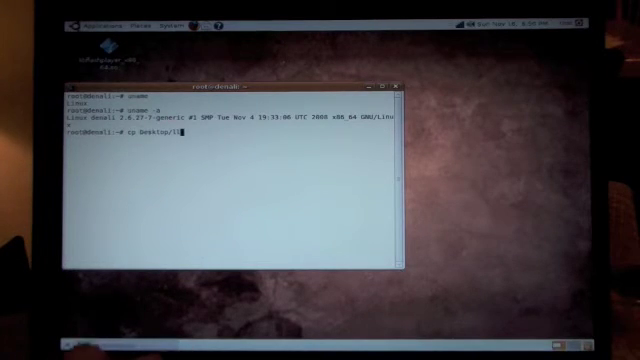
text(libflashplayer_x86_64.so .s)
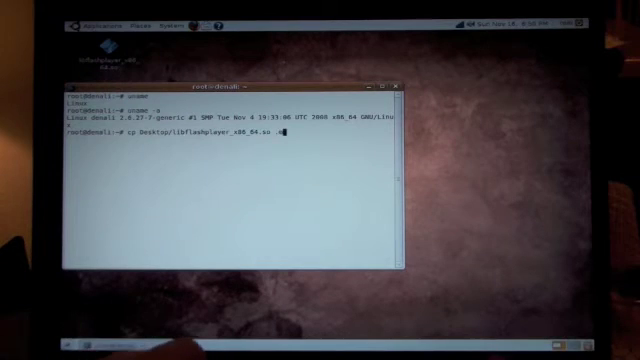
text(.mozilla/plugins/)
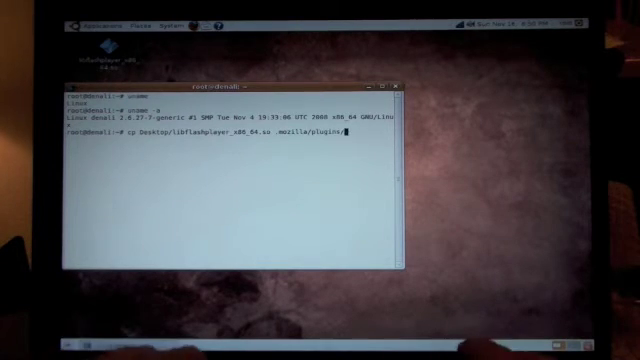
key(Return)
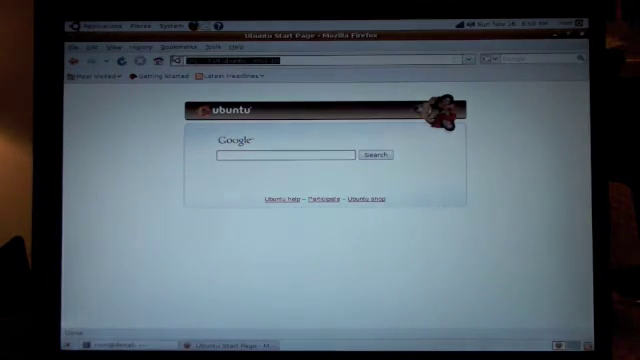
text(http://youtube.com/)
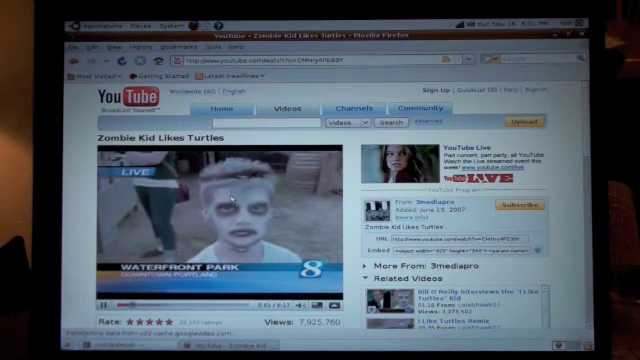
Right-click the Zombie Kid Likes Turtles video to show the Flash Player 10 menu
right_click(220, 215)
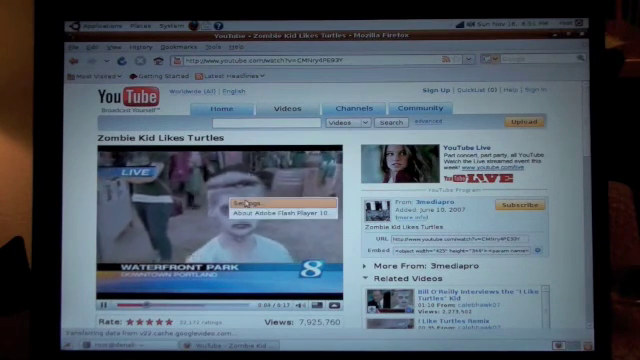